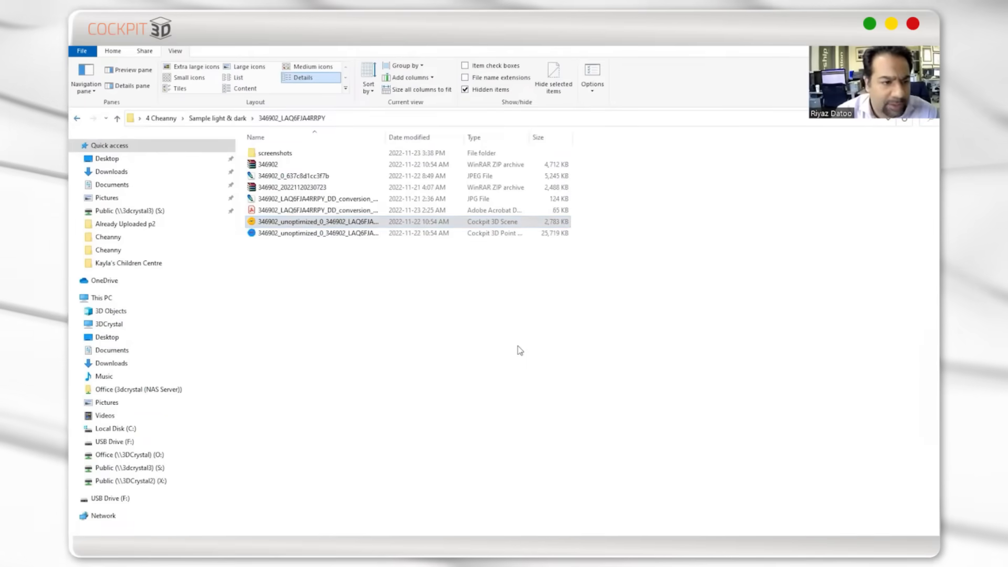
Open the boy-and-horse photo from the sample folder for editing in Photoshop
double_click(315, 221)
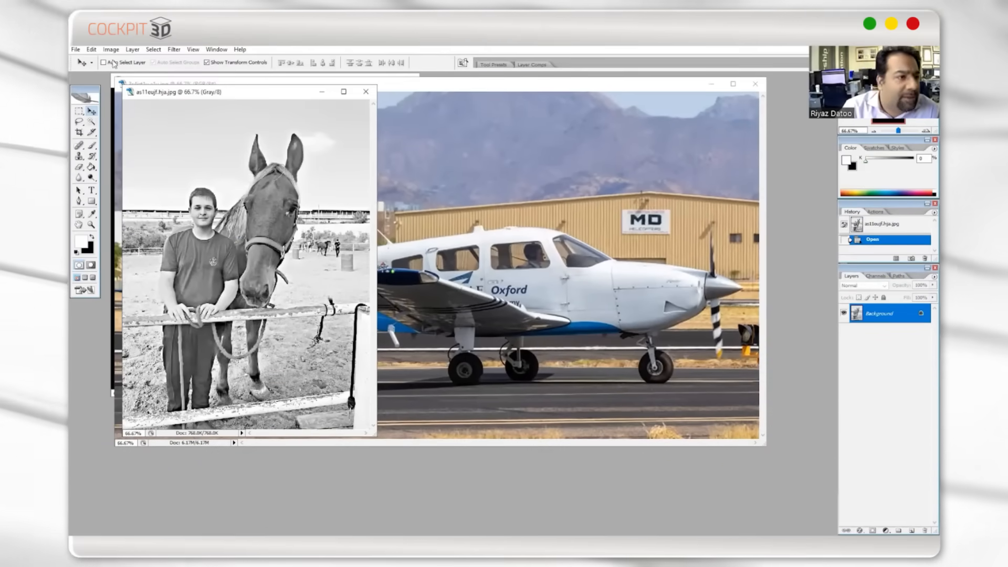
Paint low-opacity Color Dodge brush strokes to lighten the boy's shirt and the horse
left_click(92, 158)
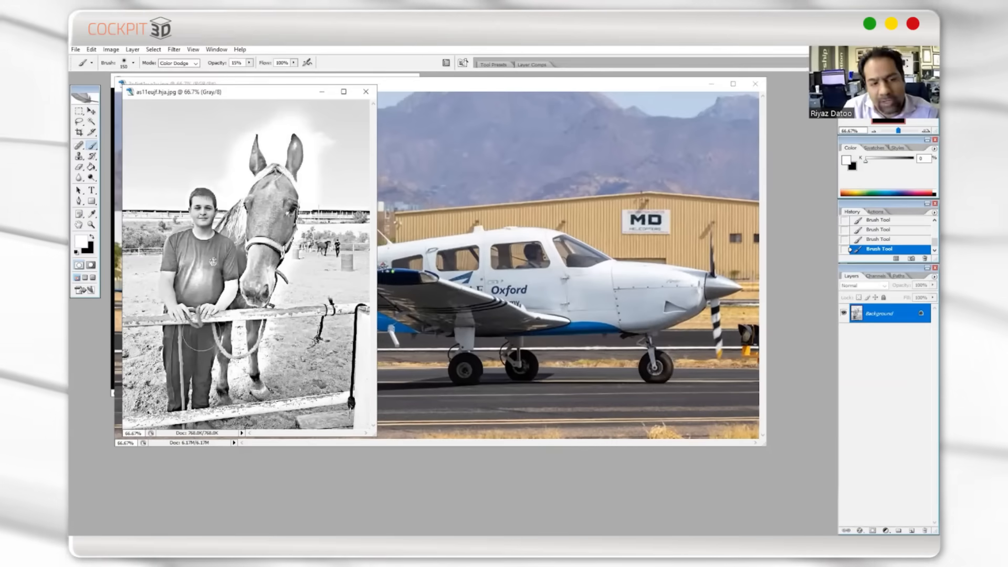
left_click(876, 220)
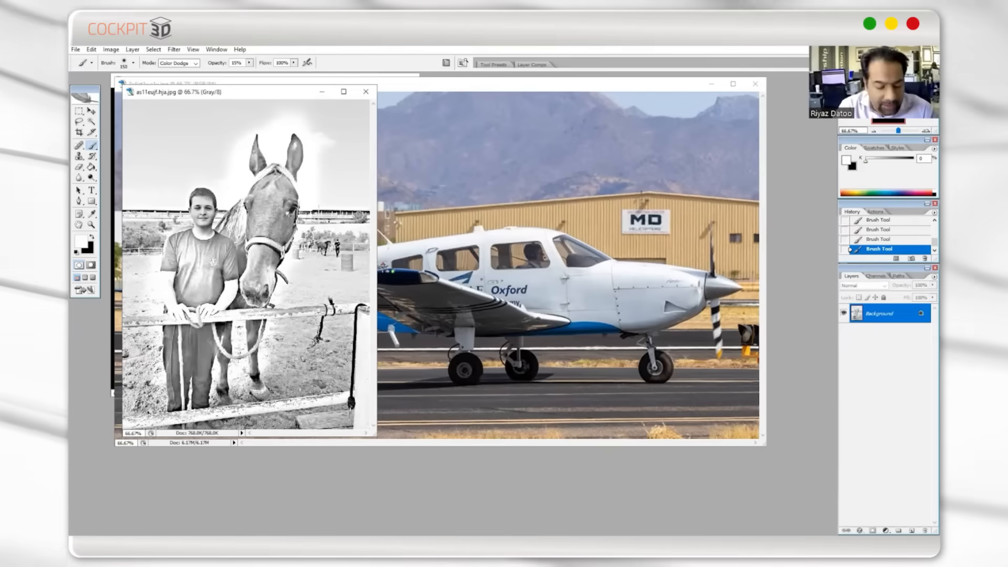
Save the horse photo, then open the family photo's unoptimized Cockpit 3D Scene from folder 341844
key("ctrl+s")
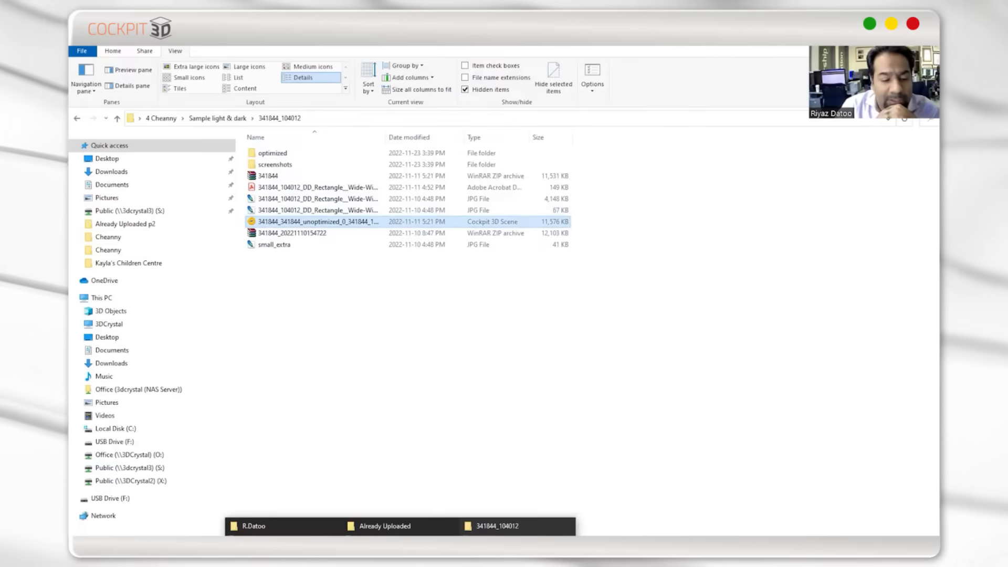
double_click(325, 221)
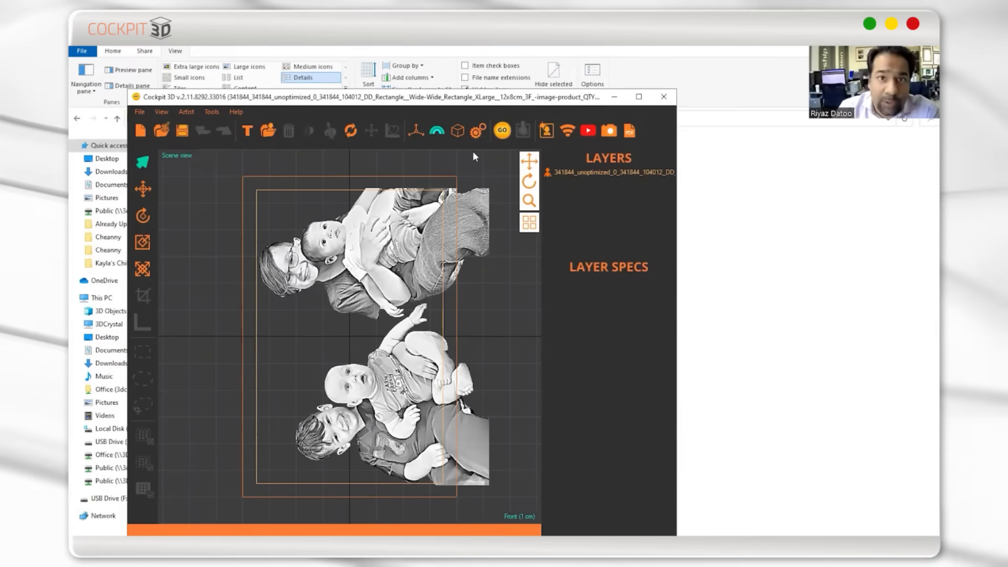
mouse_move(479, 131)
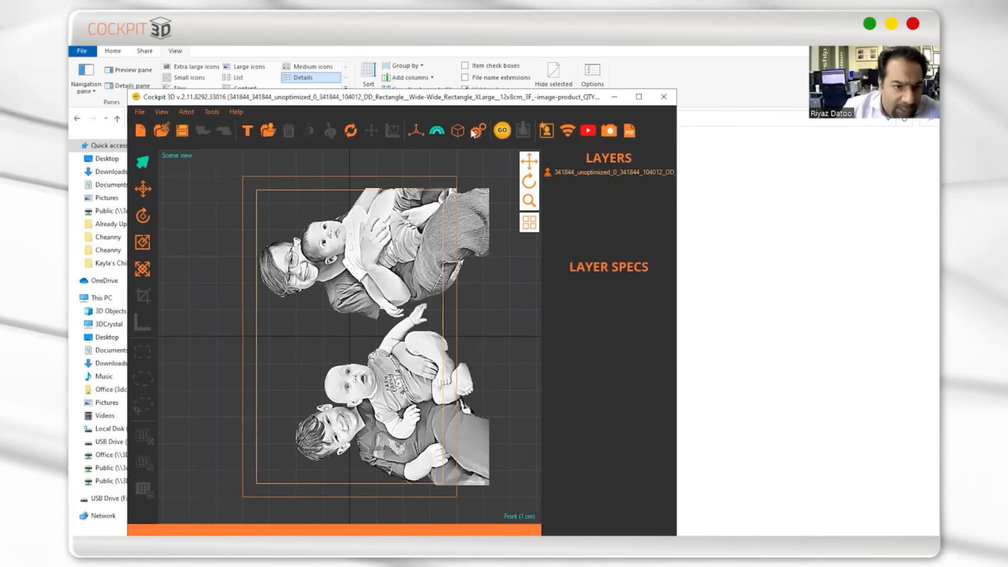
mouse_move(479, 130)
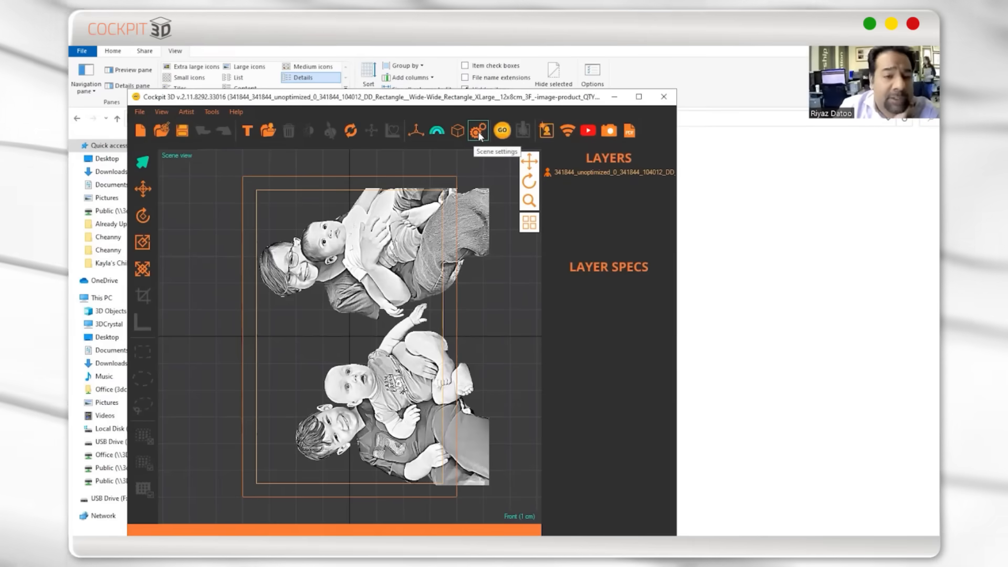
left_click(478, 130)
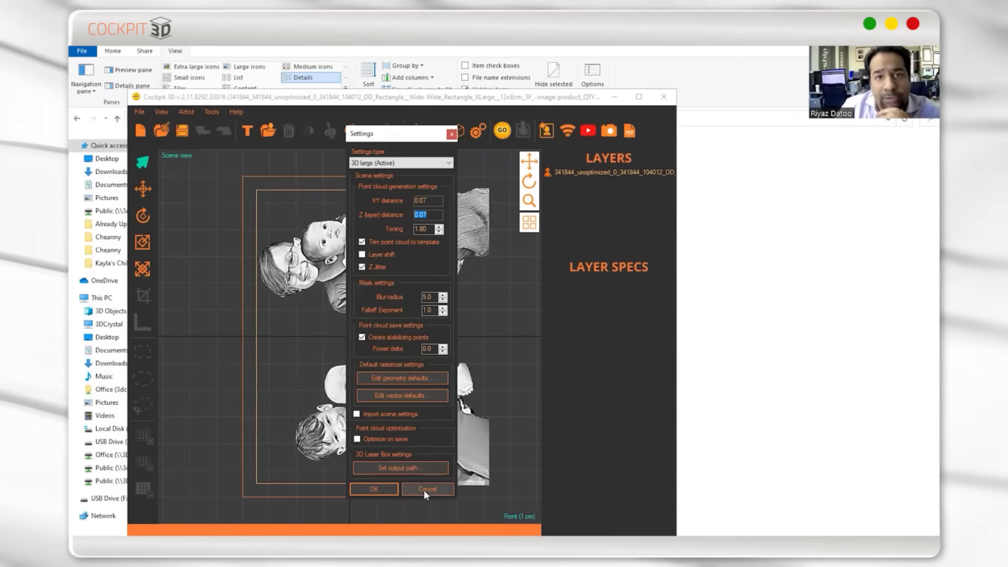
left_click(426, 489)
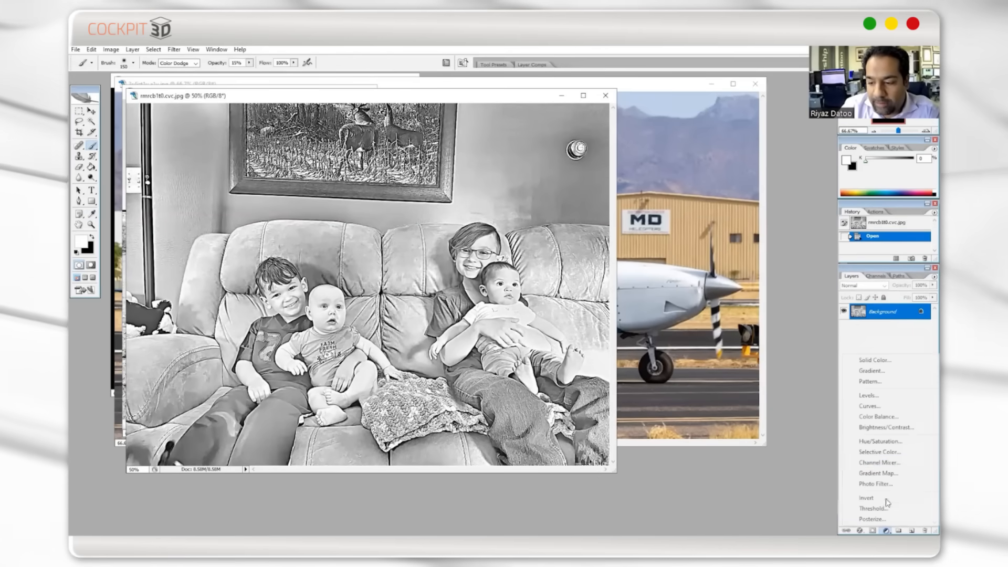
Try a Curves adjustment layer pulled down to darken the family photo, then discard it
left_click(869, 406)
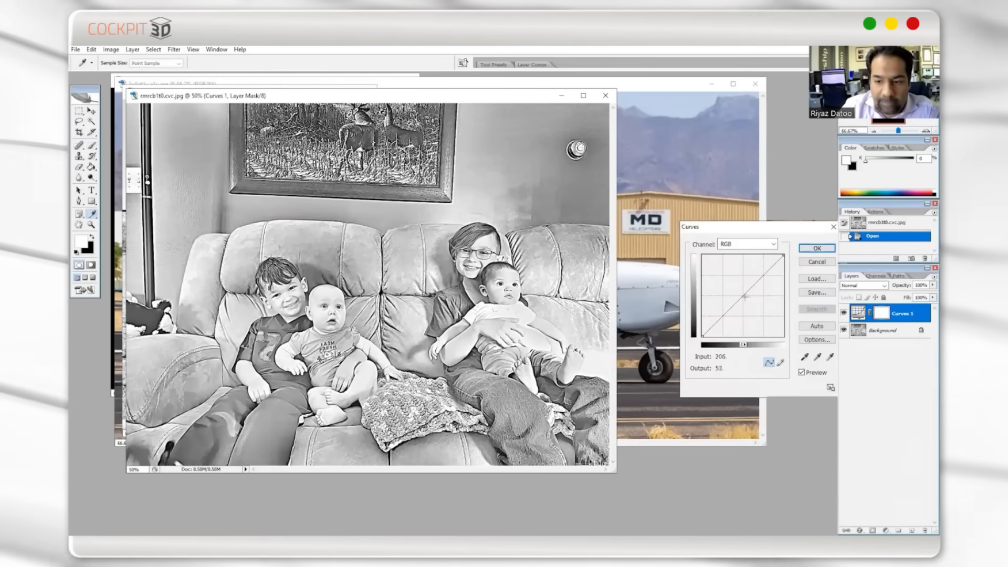
left_click_drag(746, 283, 746, 301)
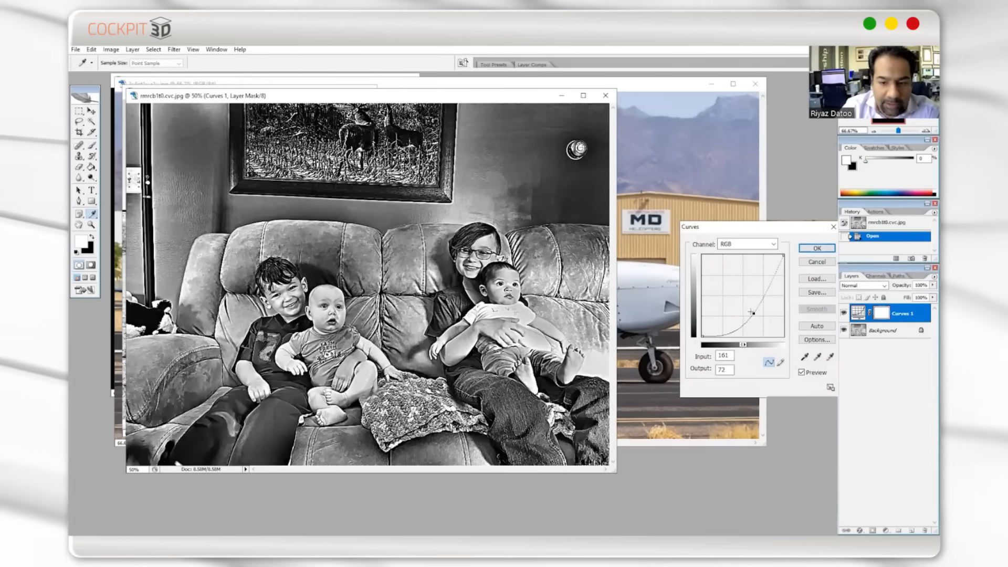
left_click_drag(750, 311, 747, 305)
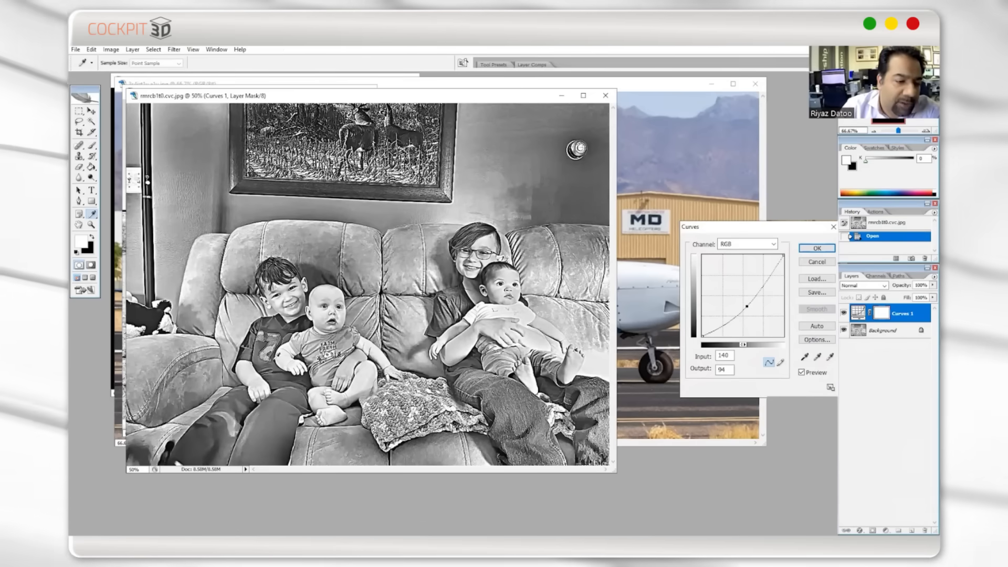
left_click(817, 248)
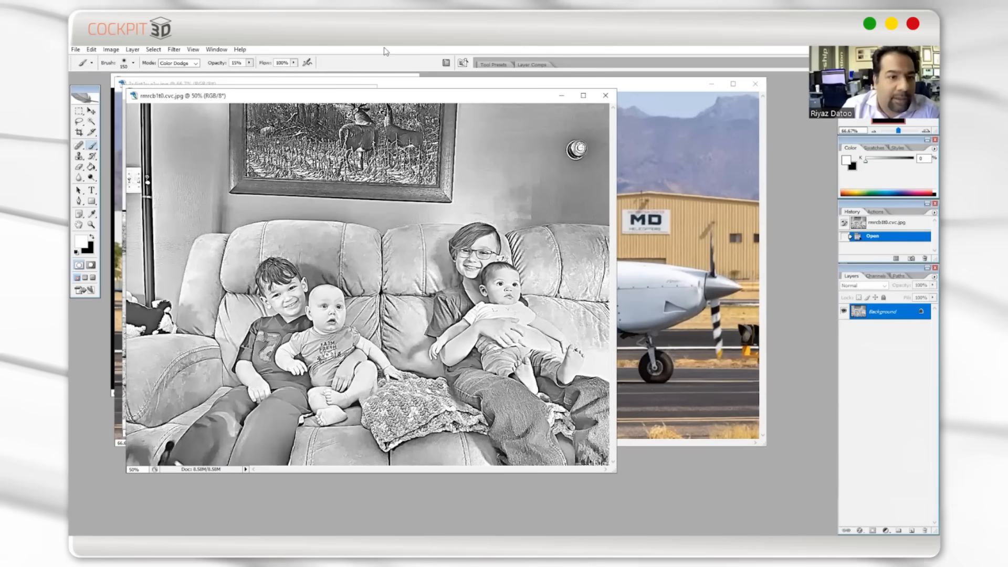